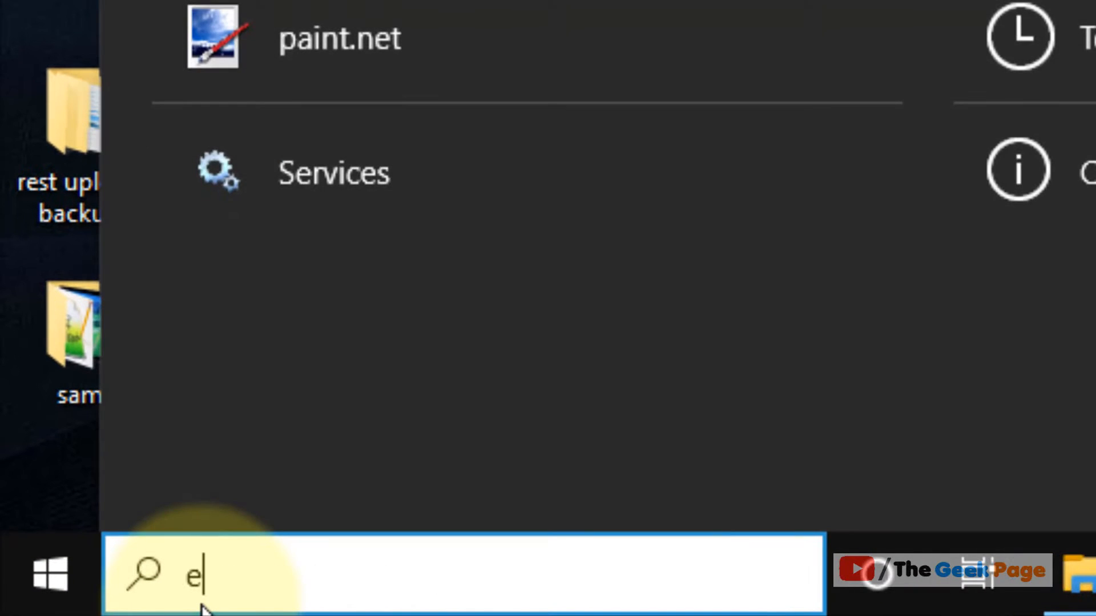
Search Windows for 'event viewer'
text(vent viewer)
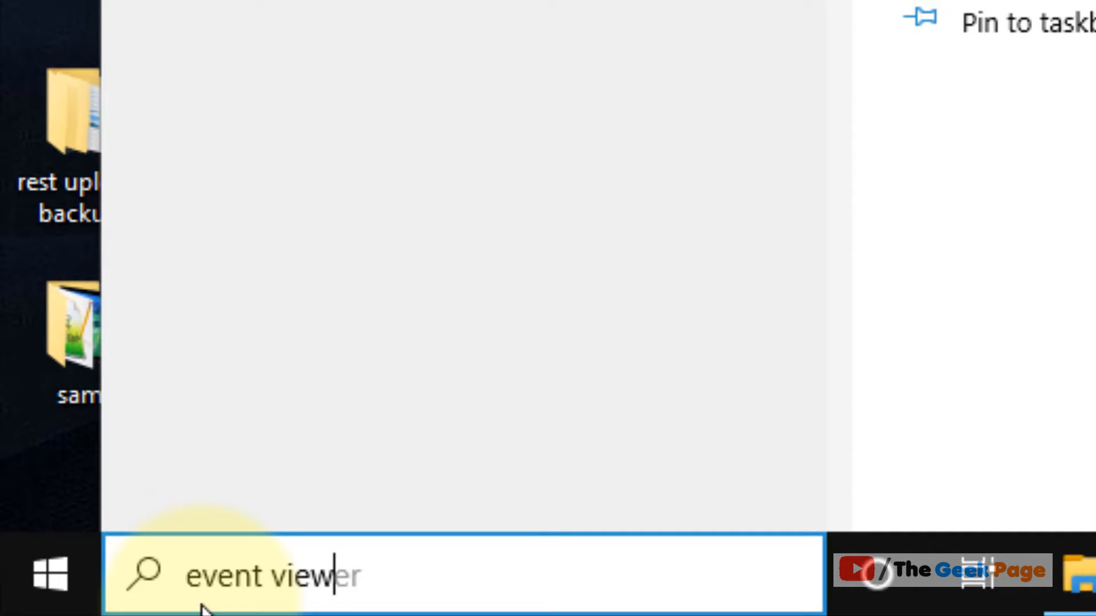
mouse_move(444, 576)
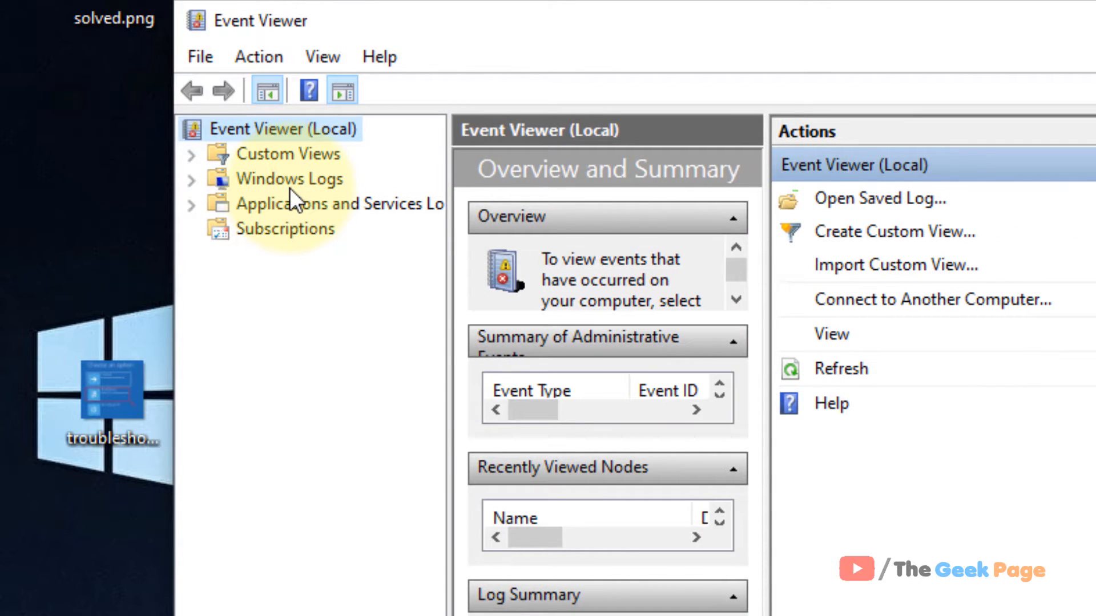
mouse_move(198, 200)
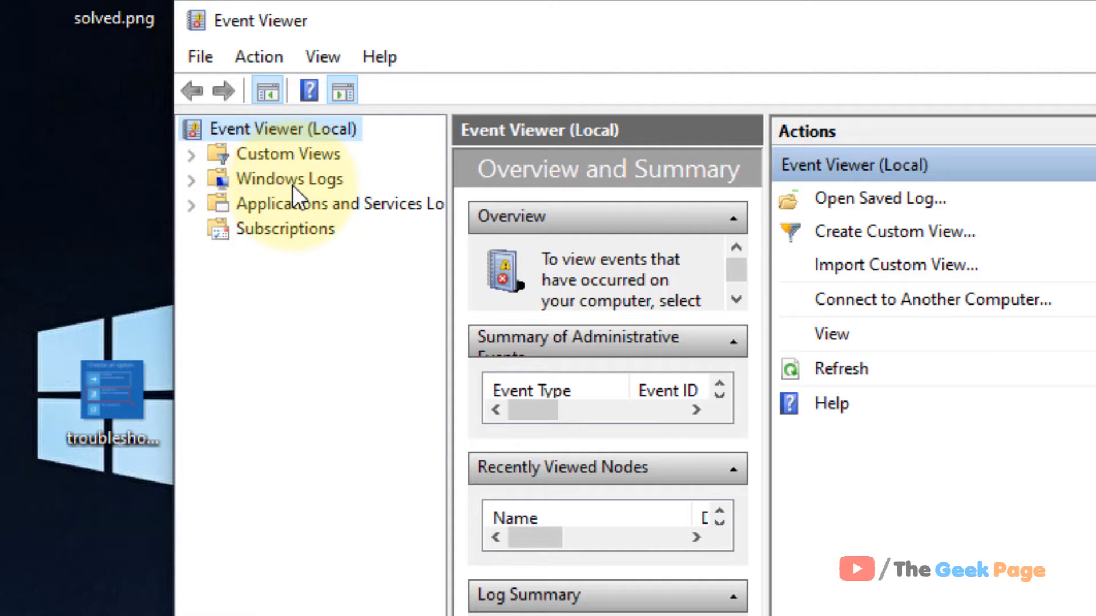
Expand Windows Logs and start clearing the Application log
click(192, 178)
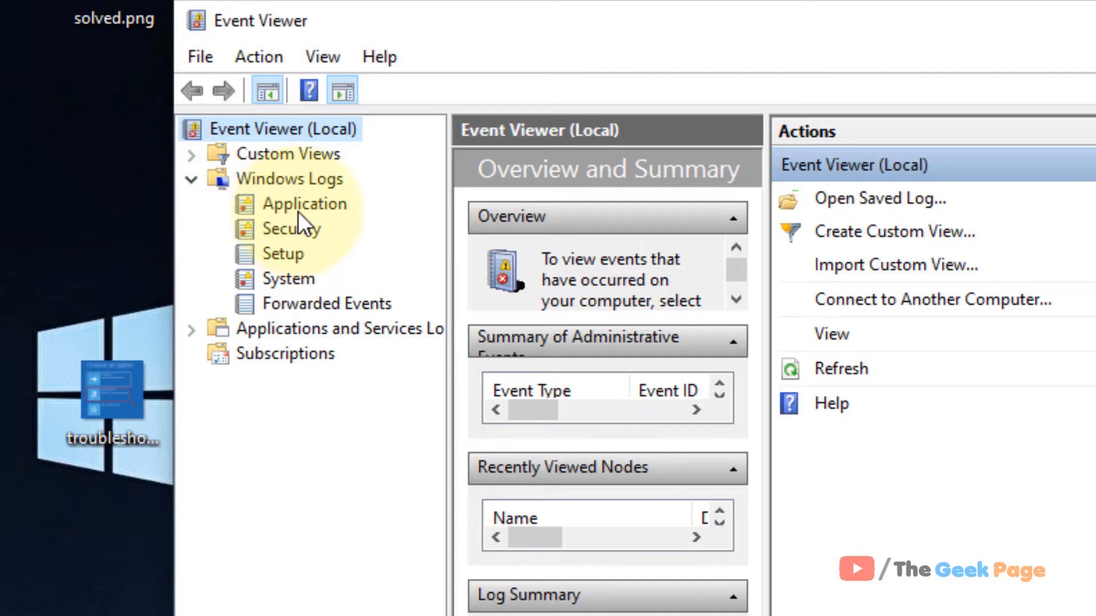
right_click(305, 204)
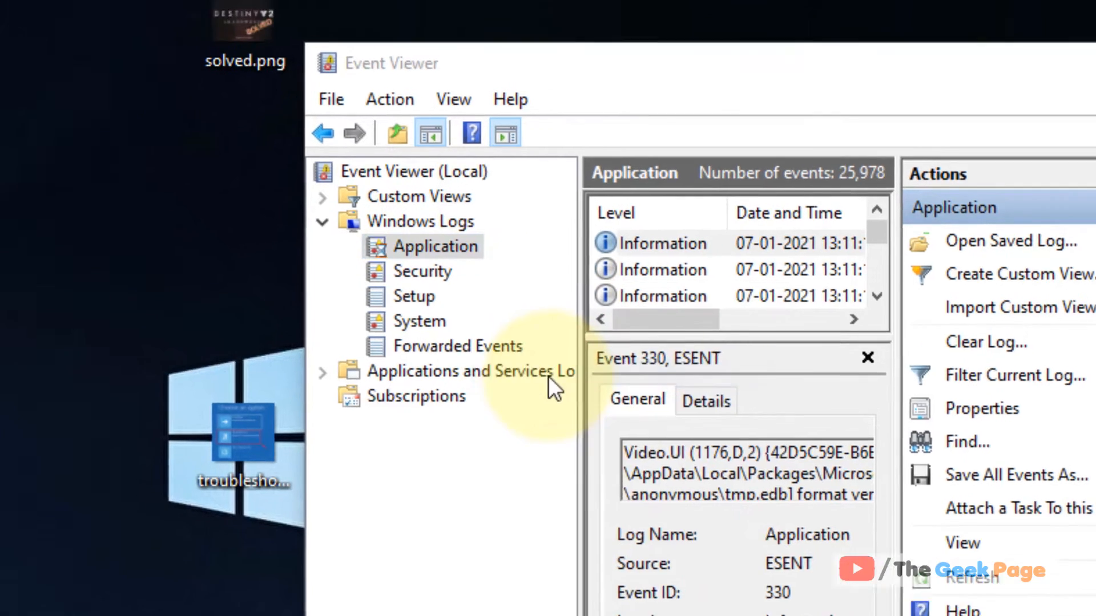
click(985, 342)
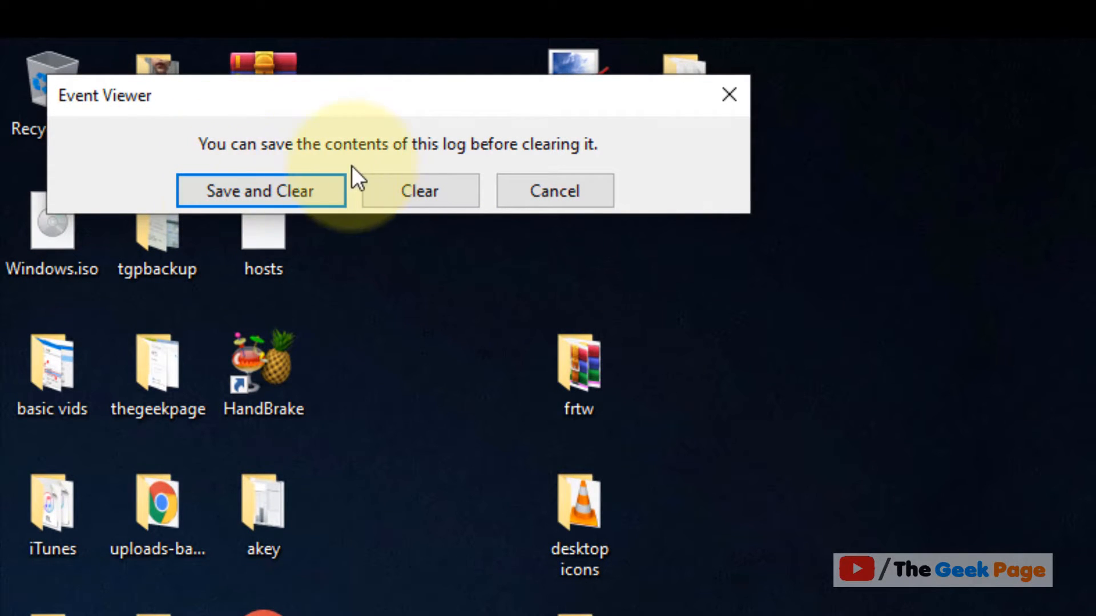
mouse_move(398, 206)
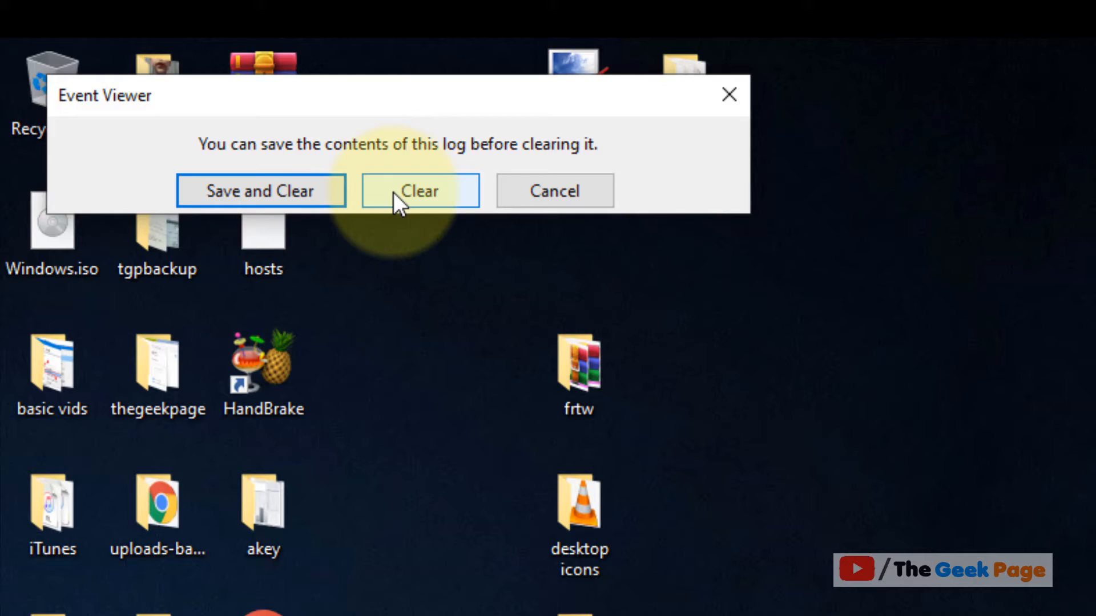
Clear the Application log without saving and start clearing the Security log
click(420, 190)
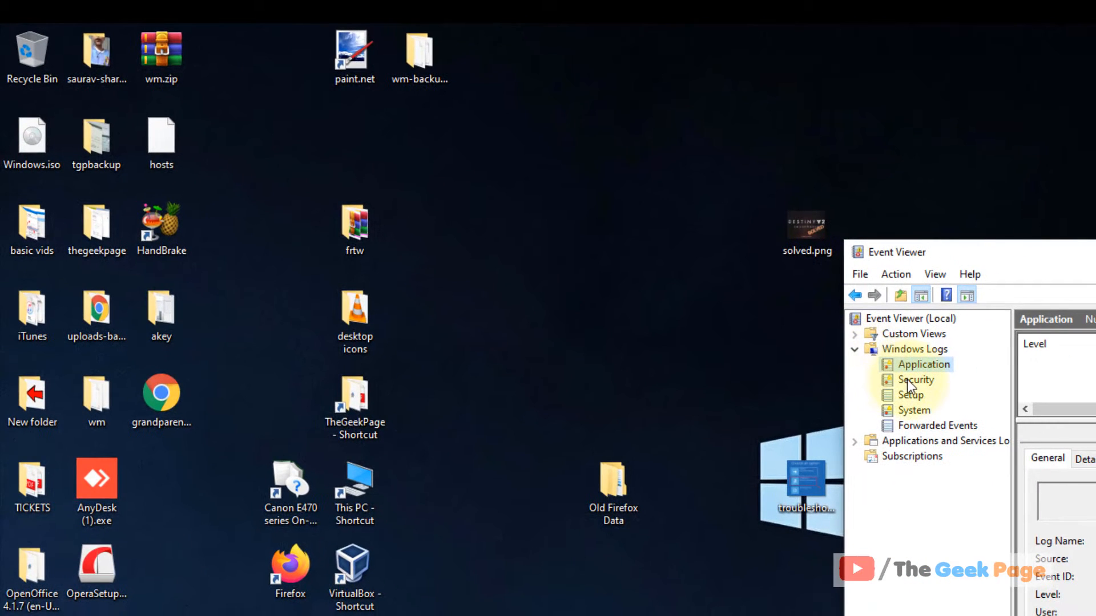
right_click(915, 379)
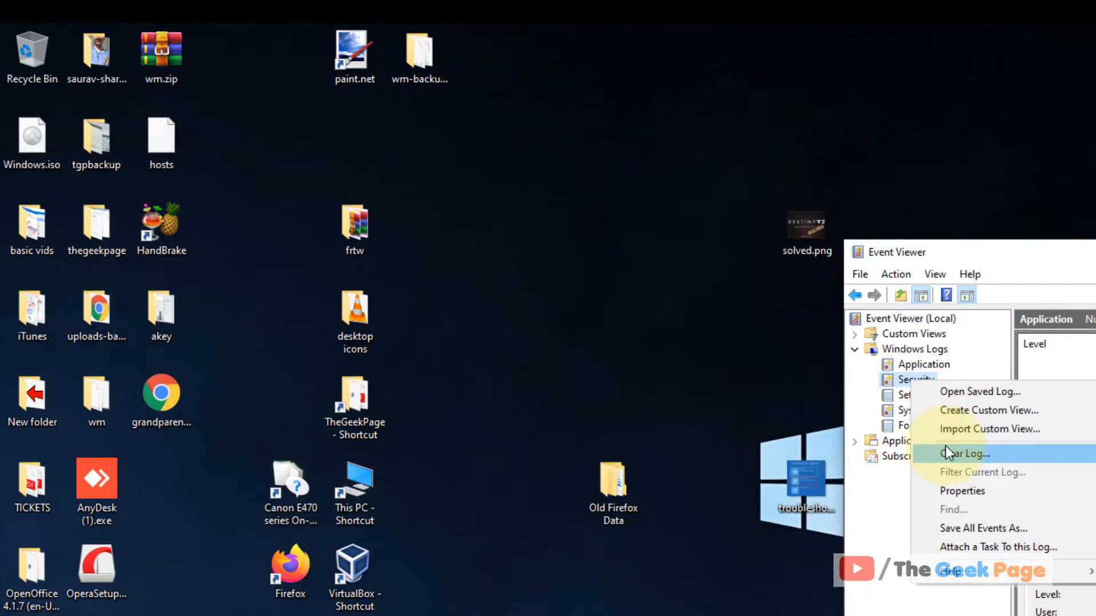
click(964, 454)
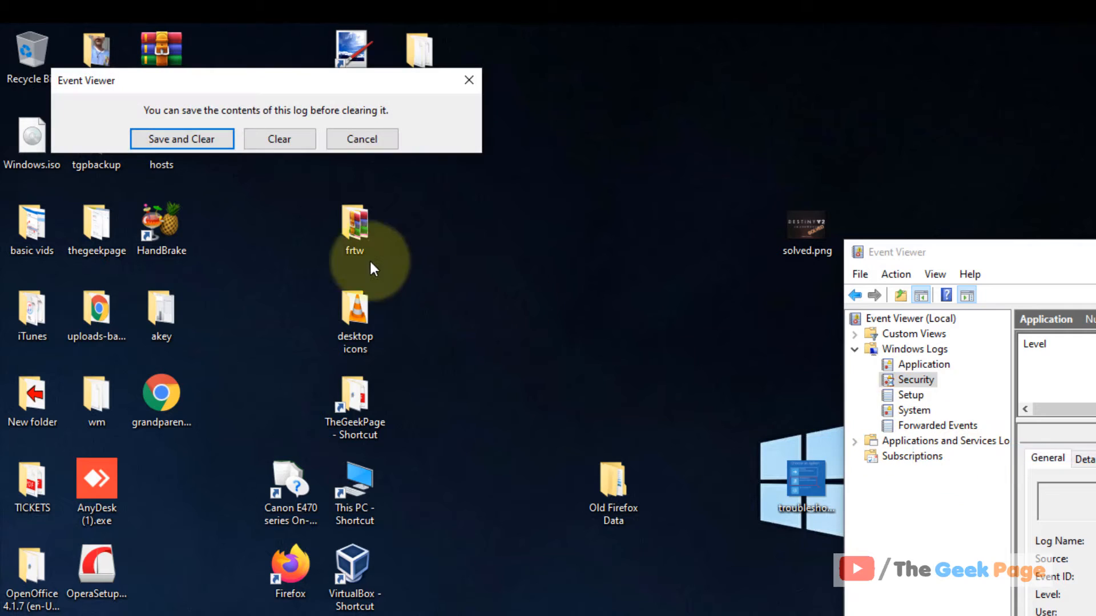
Clear the Security log without saving, select the next log, and close Event Viewer
click(279, 138)
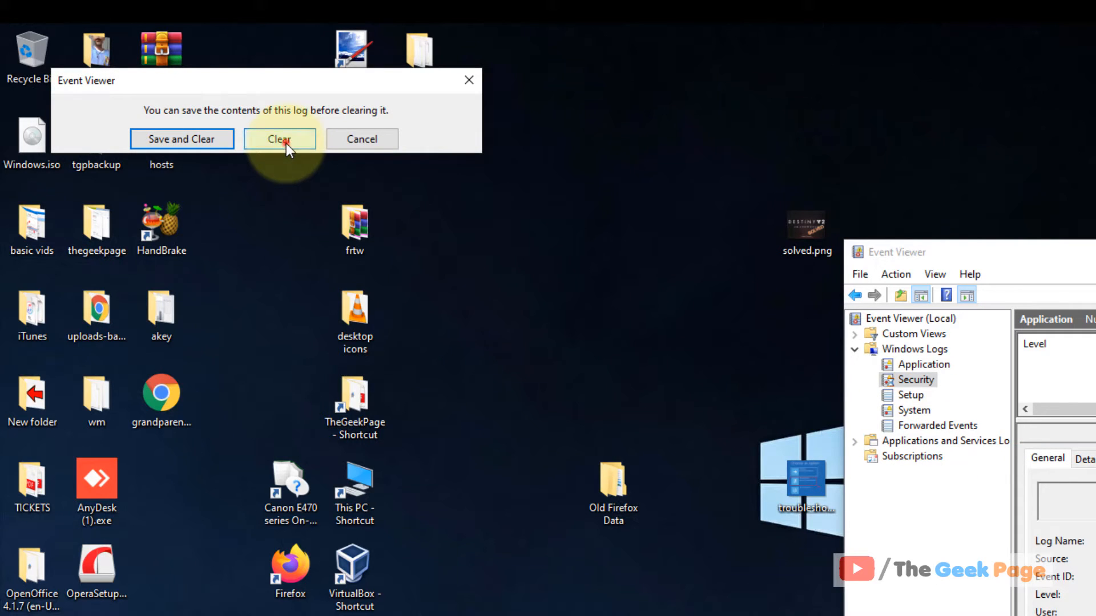
click(279, 139)
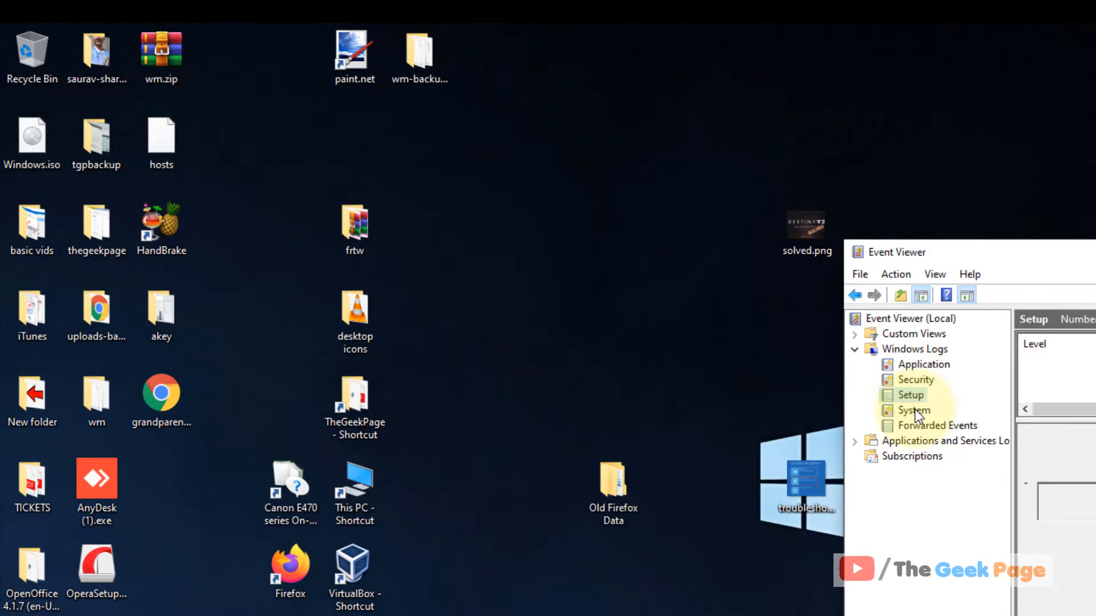
click(935, 426)
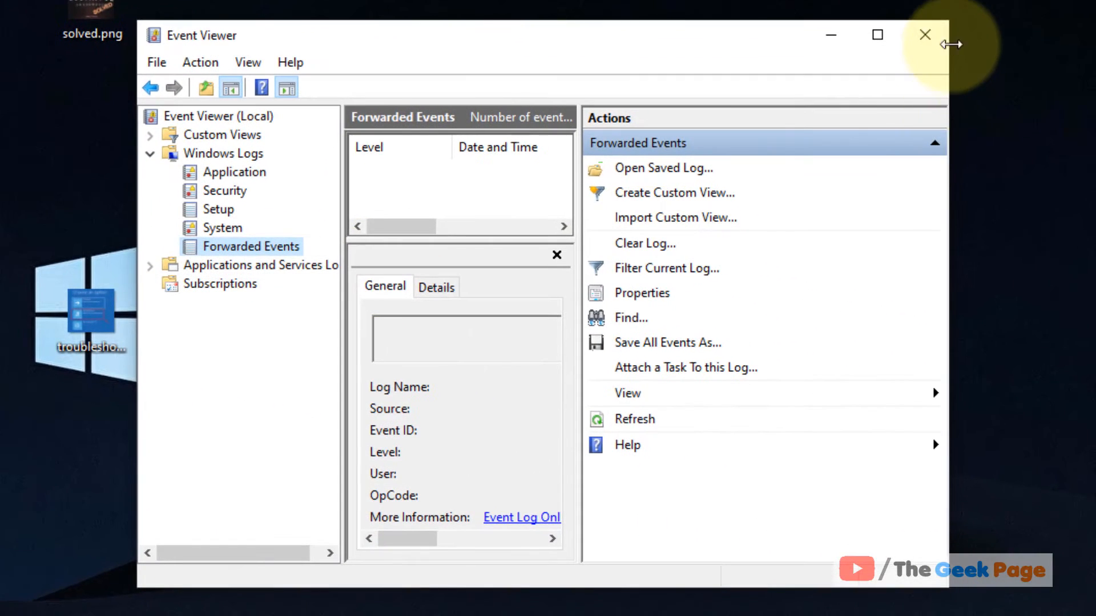
click(925, 34)
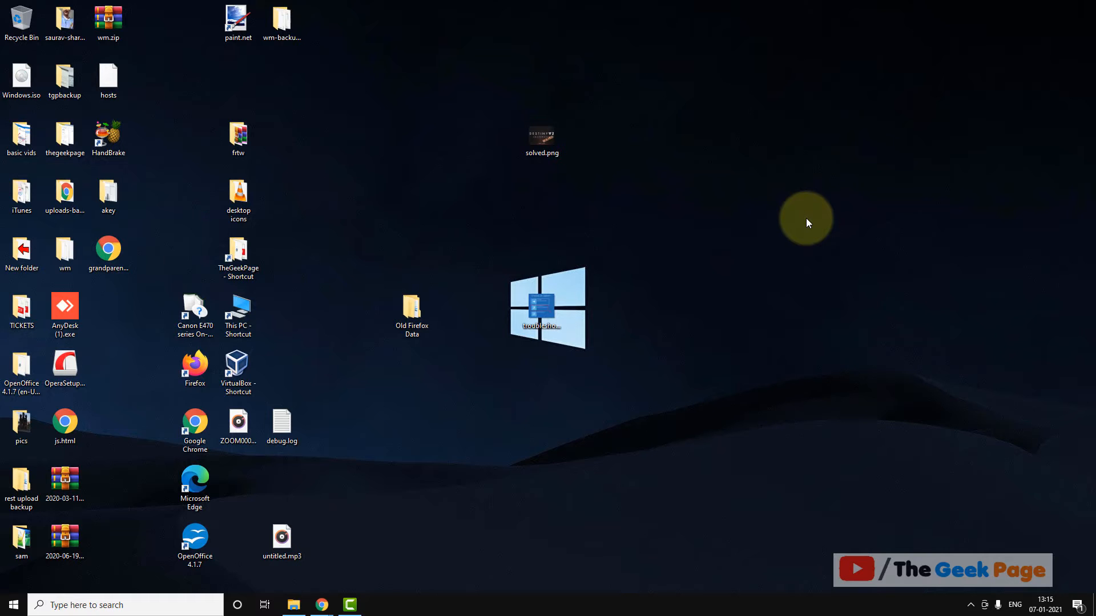
mouse_move(448, 354)
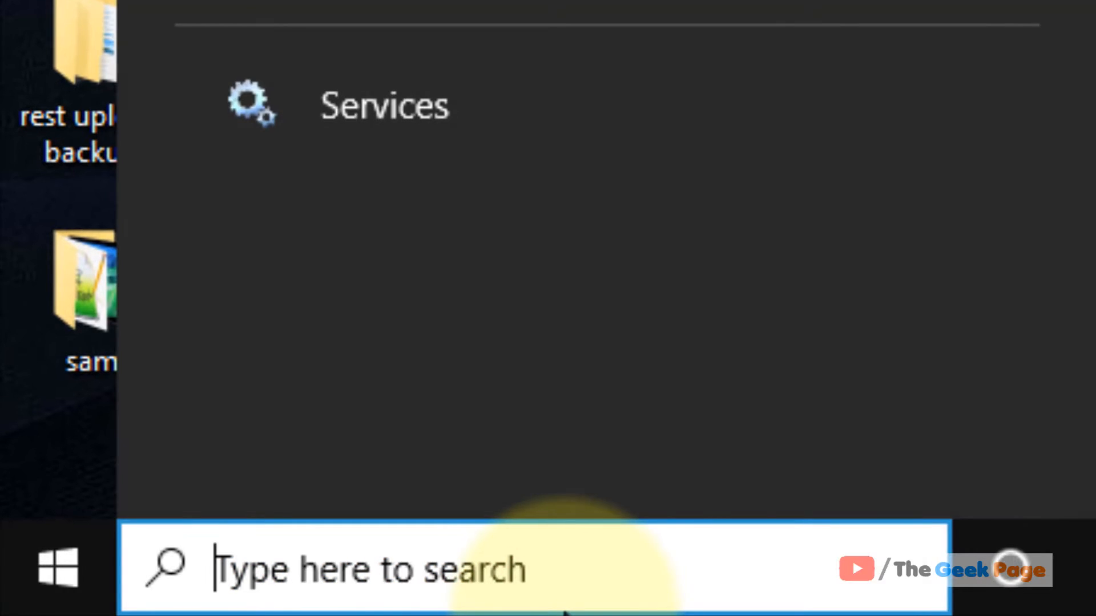
Open Services via search and stop the Windows Update service
text(services)
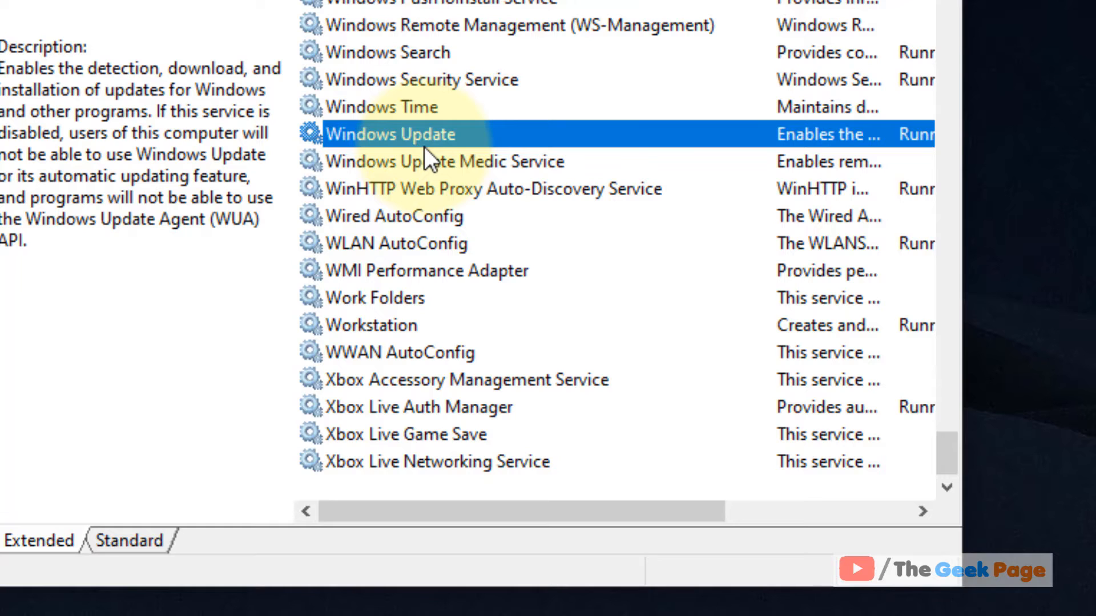
right_click(387, 134)
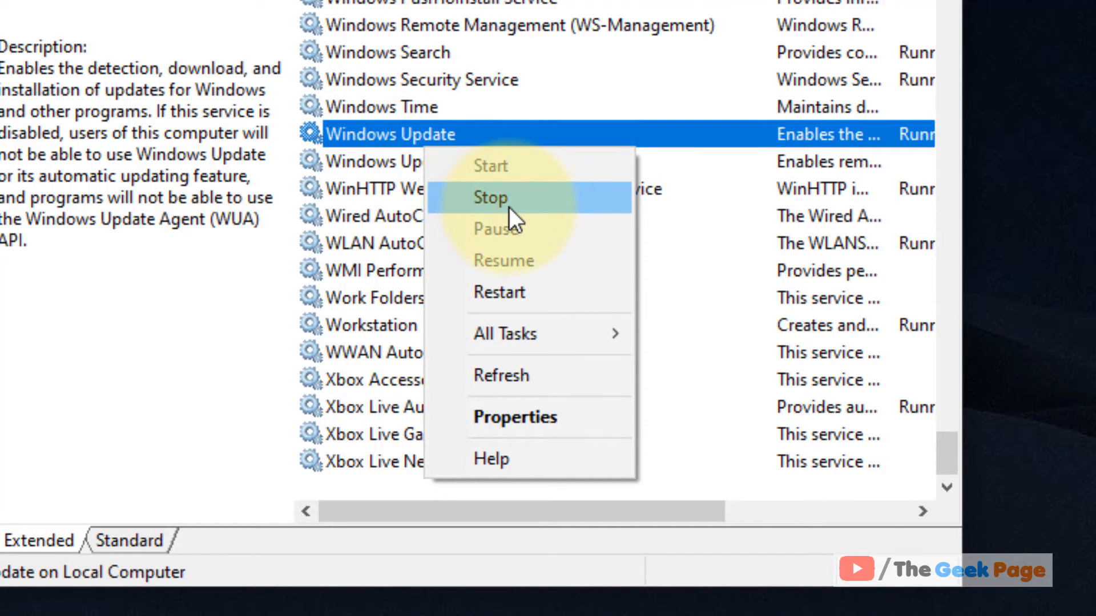
click(490, 198)
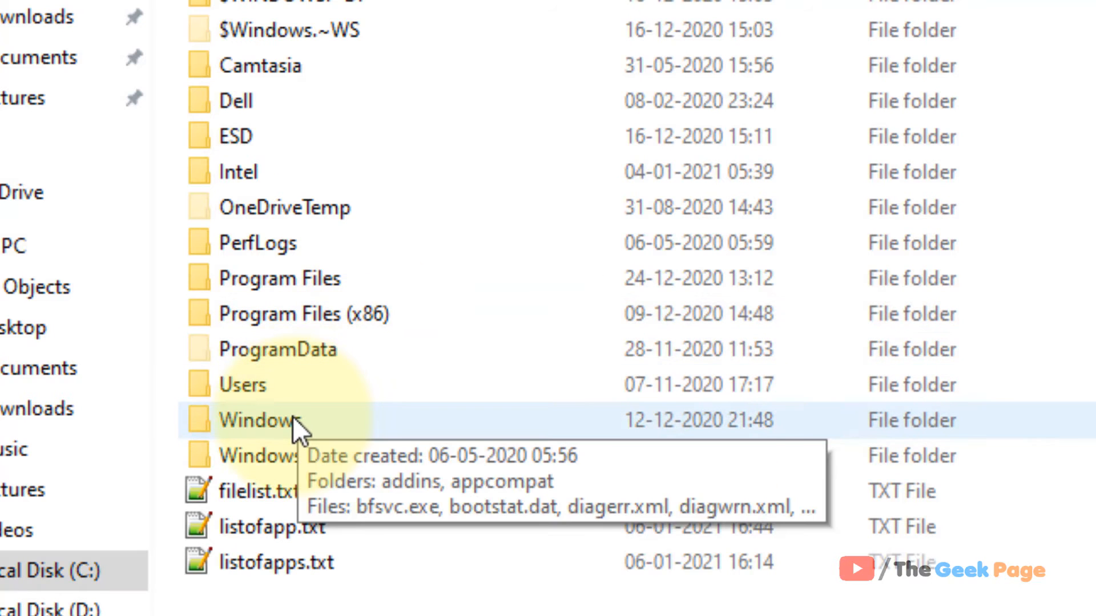
Navigate into C:\Windows\SoftwareDistribution in File Explorer
double_click(260, 418)
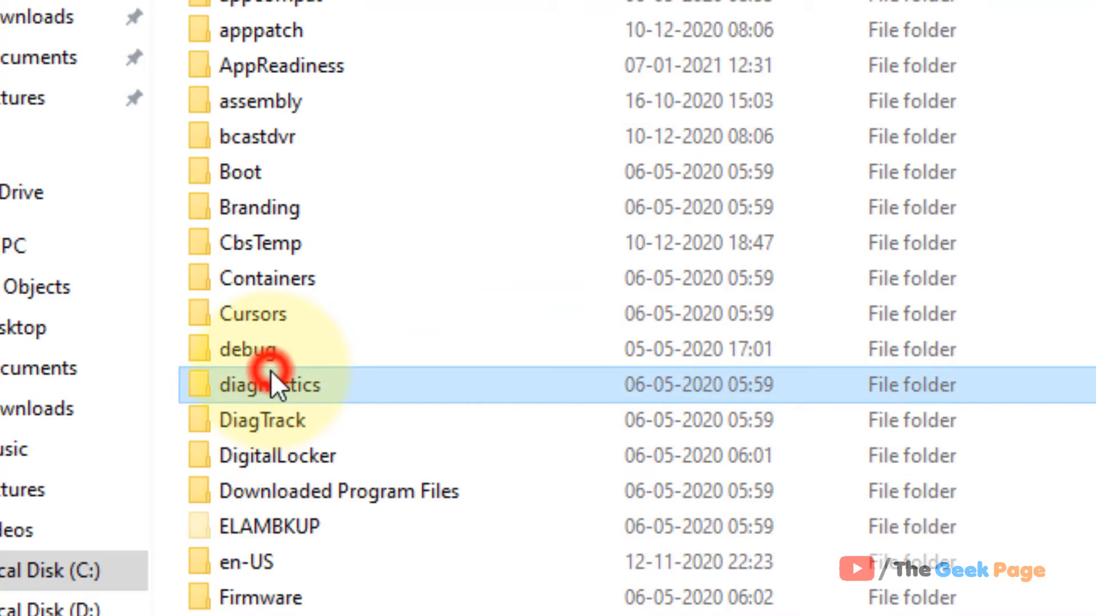
scroll(down, 3)
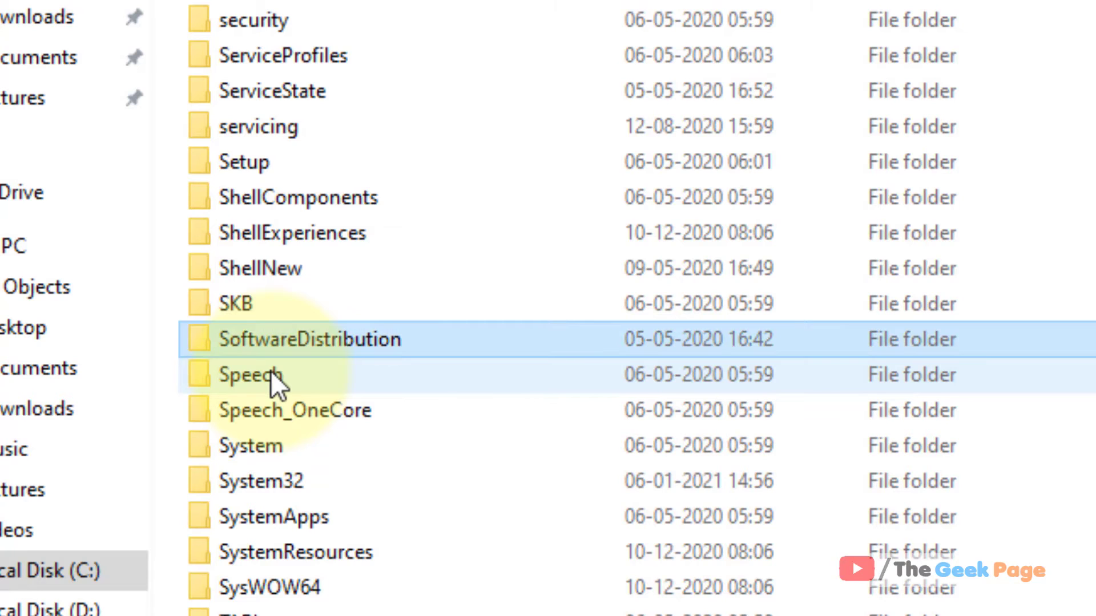
double_click(310, 339)
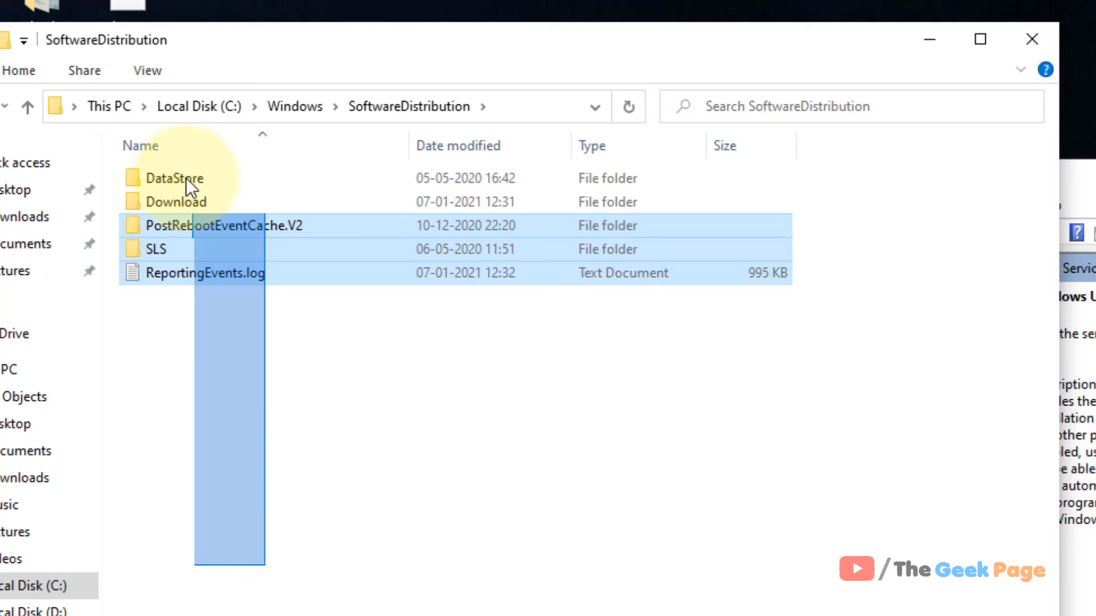
Permanently delete all five items, granting administrator permission for every item
key(ctrl+a)
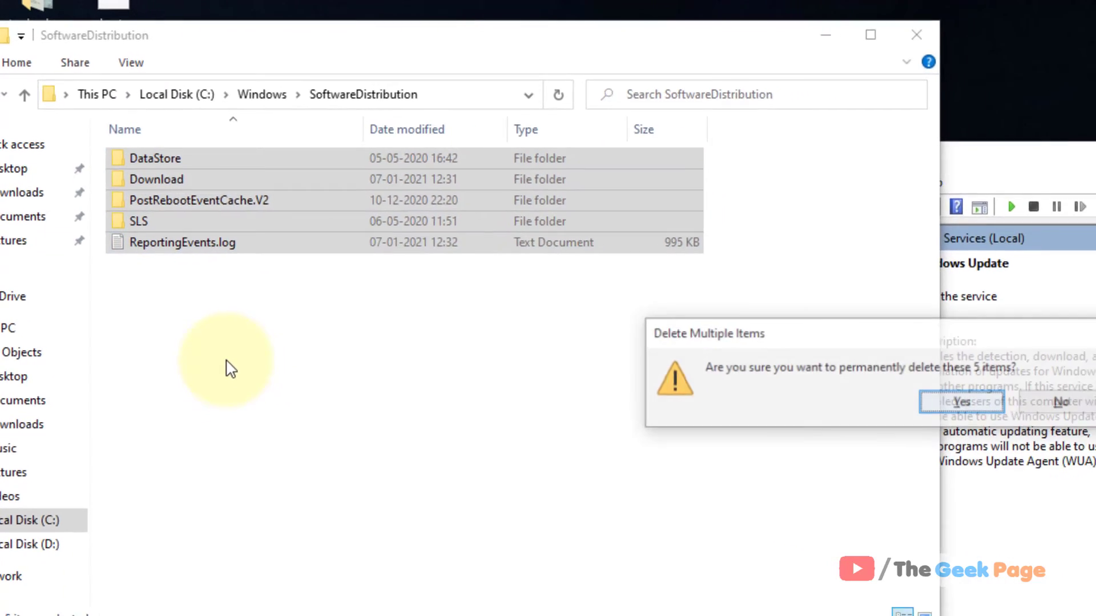
key(shift+delete)
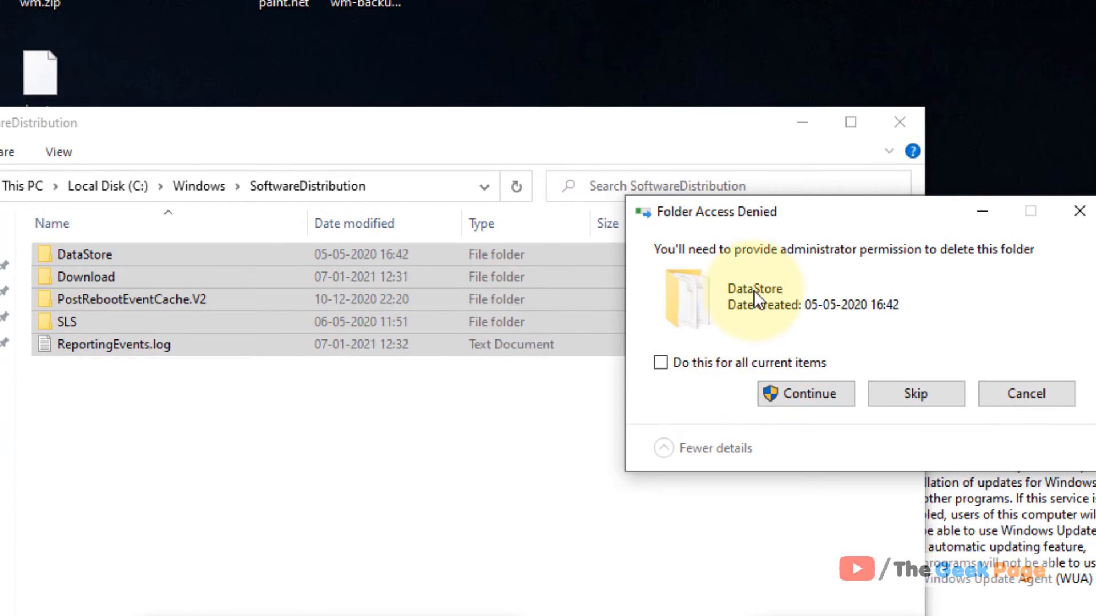
click(660, 363)
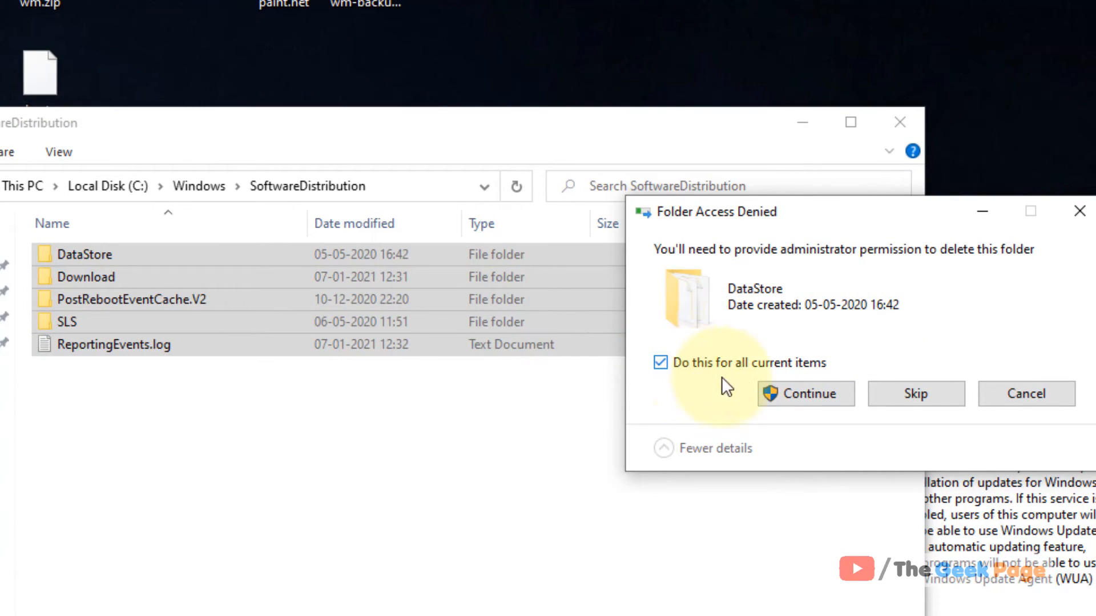
click(805, 394)
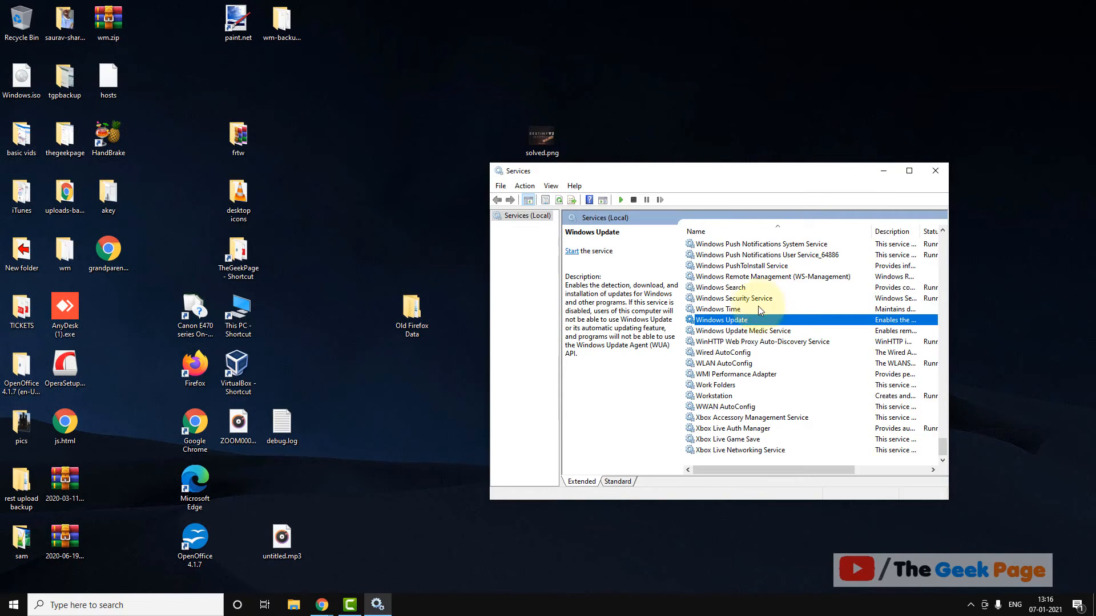
Start Windows Update again and close the Services window
click(571, 252)
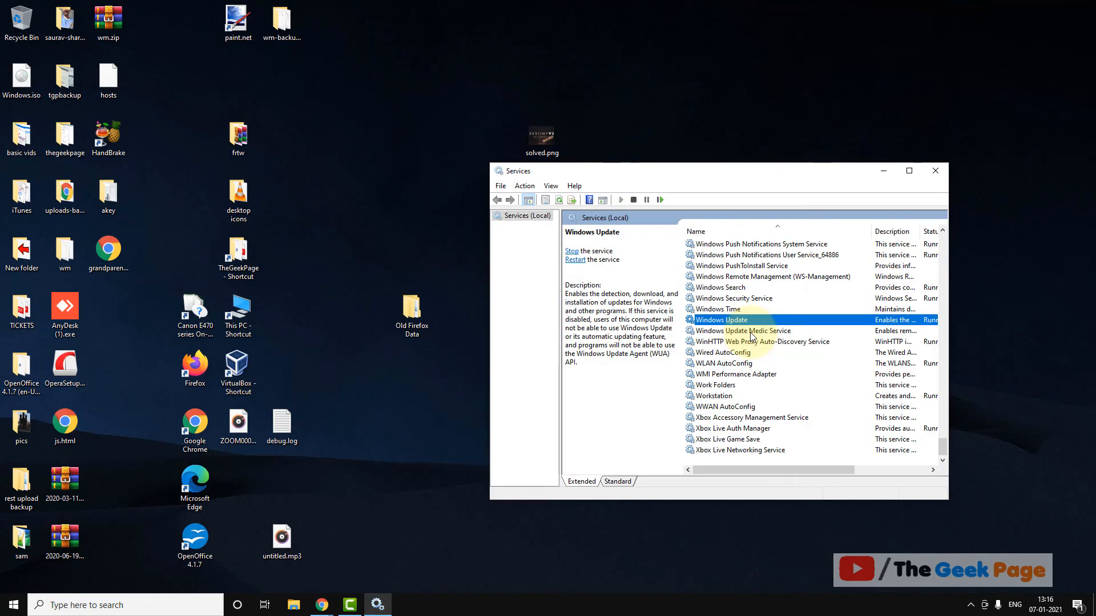
click(935, 170)
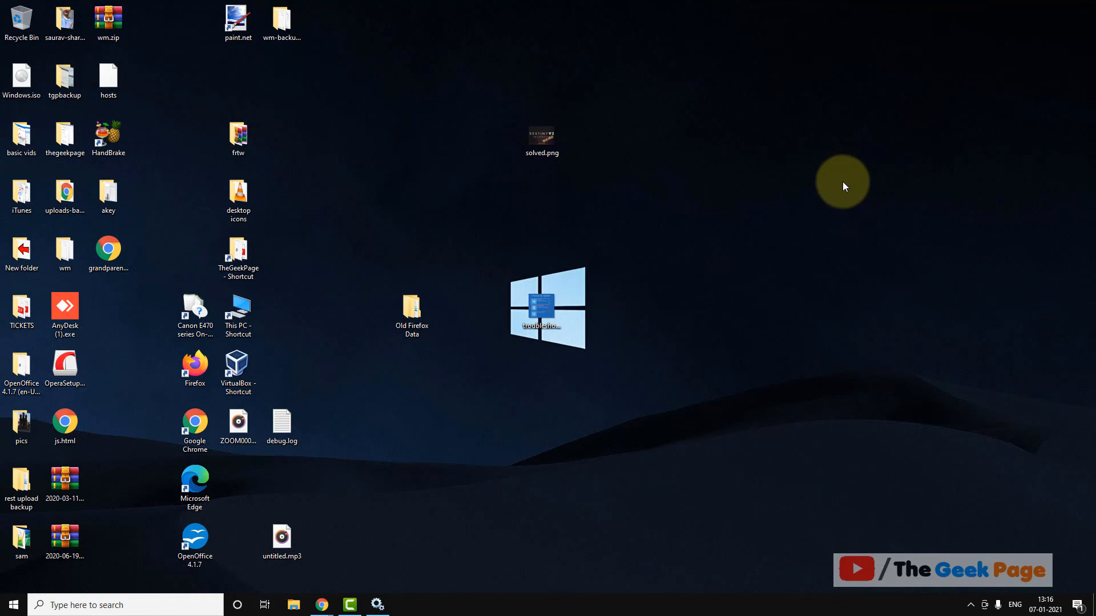
mouse_move(778, 209)
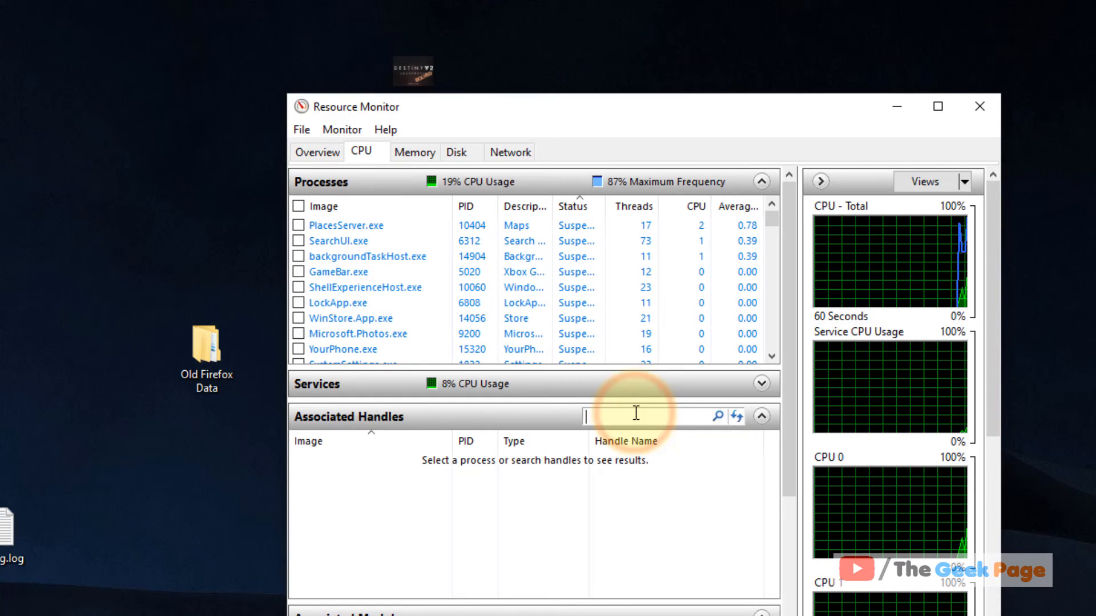
Search Associated Handles for svchost.exe, inspect a result, and close Resource Monitor
text(s)
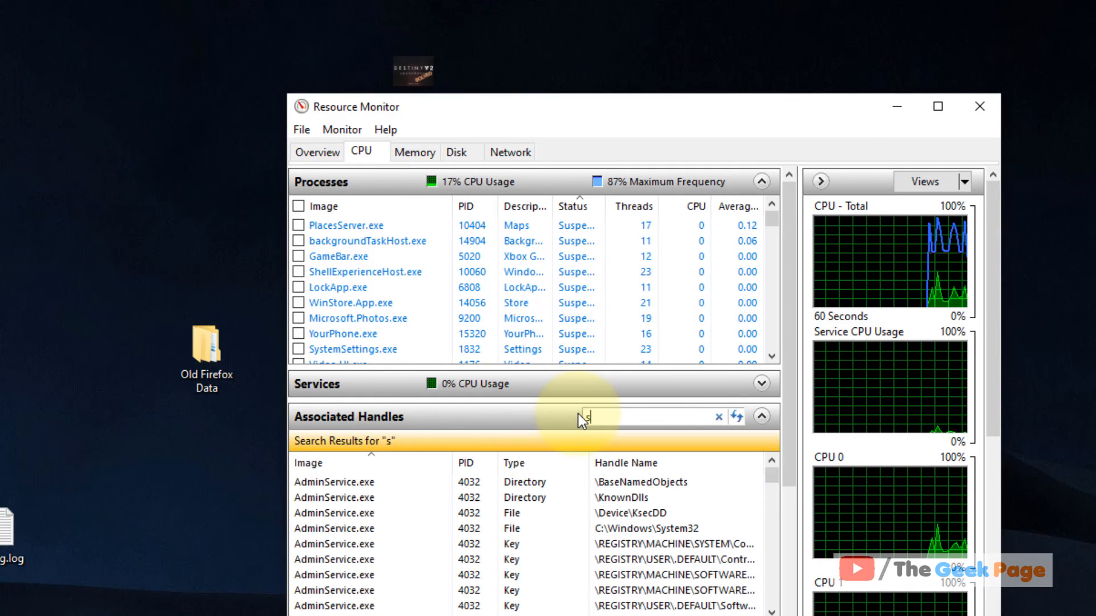
text(vchost.exe)
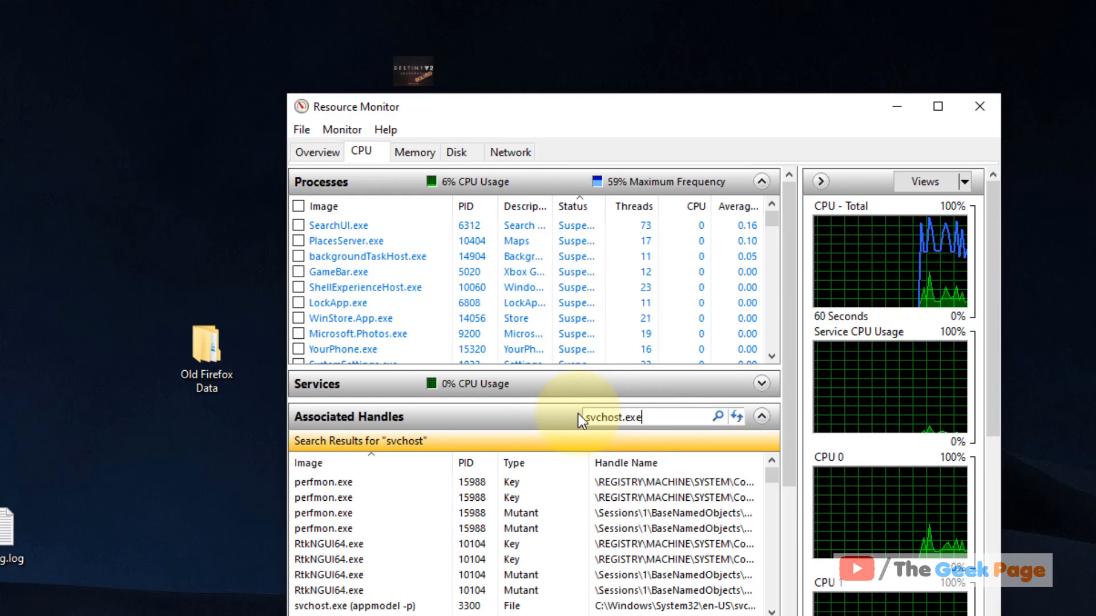
click(719, 417)
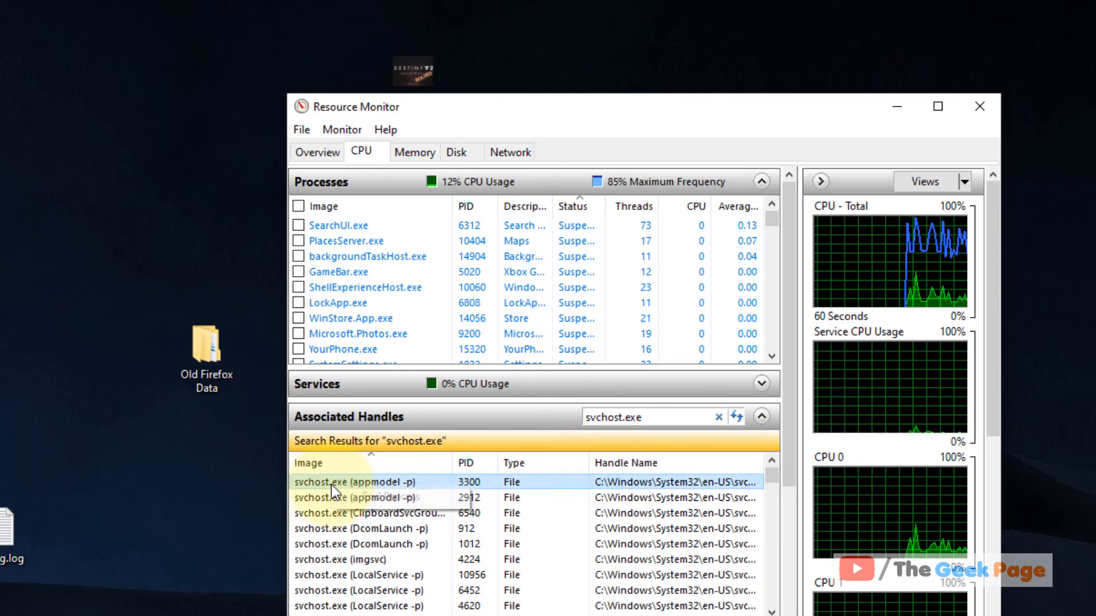
right_click(343, 498)
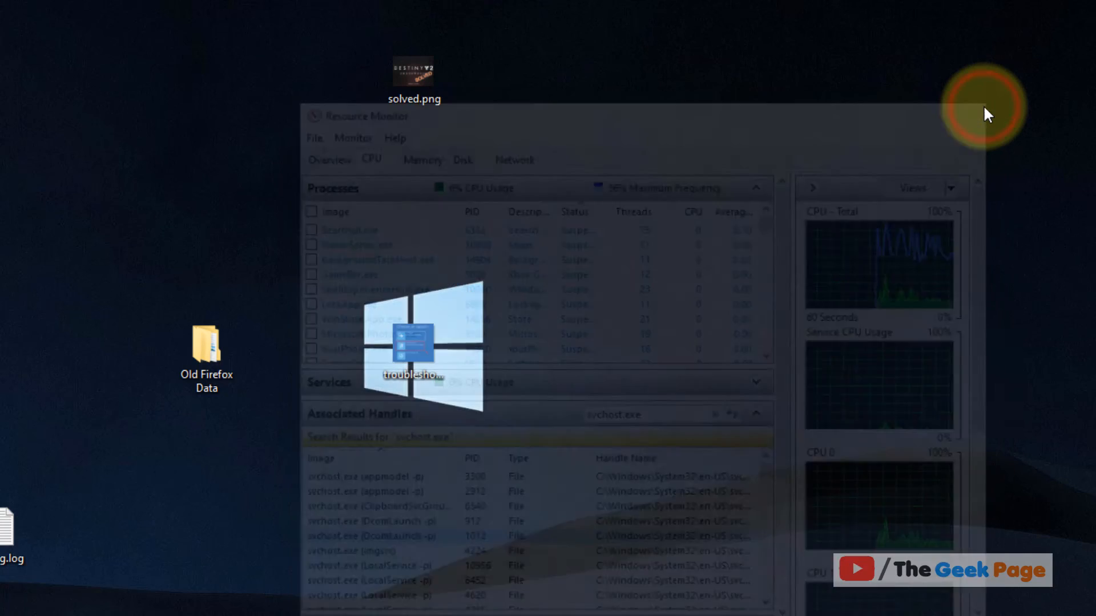
click(986, 112)
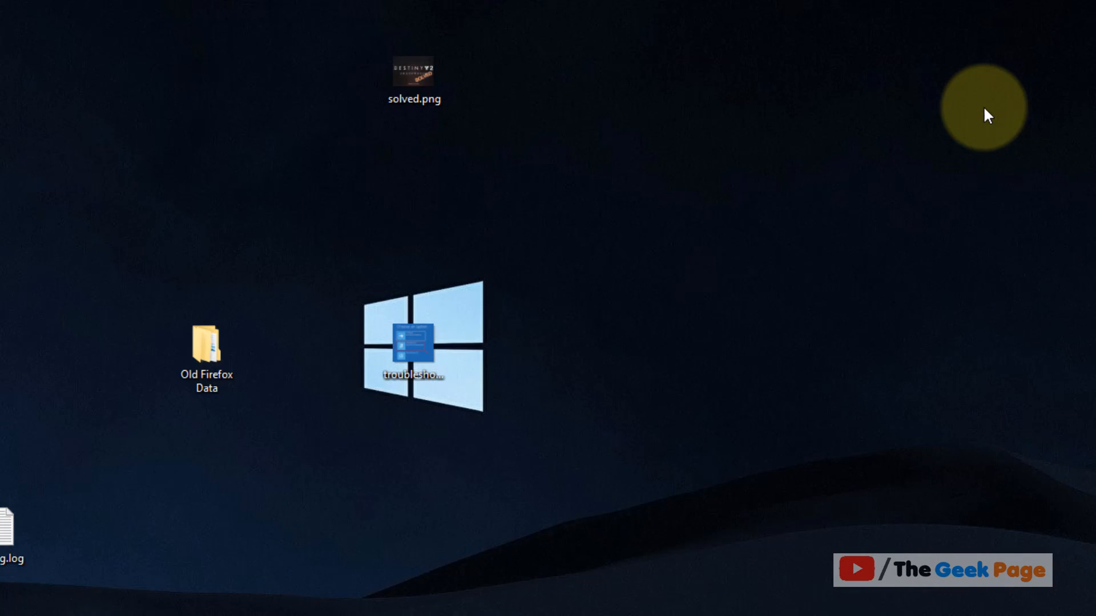